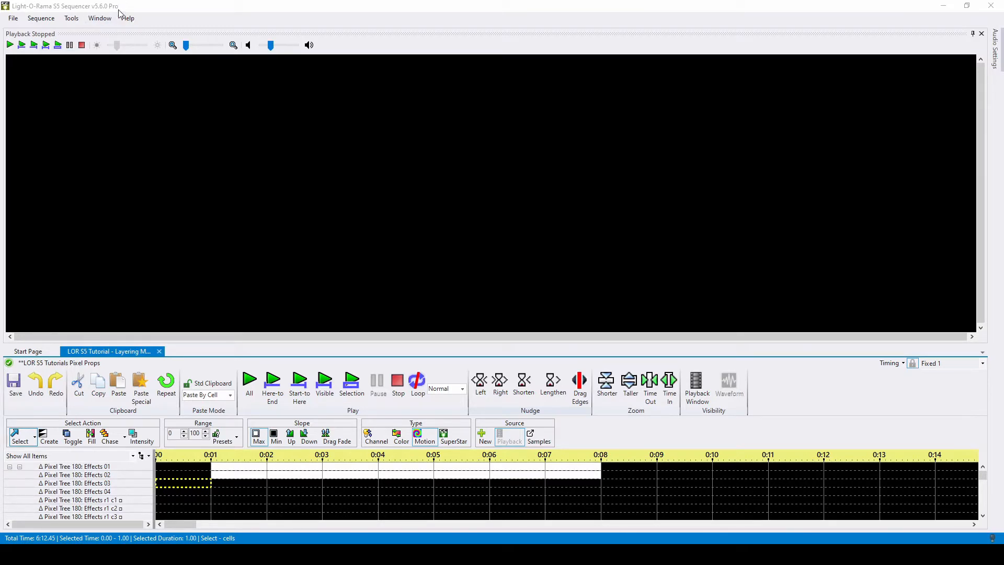
pyautogui.moveTo(146, 5)
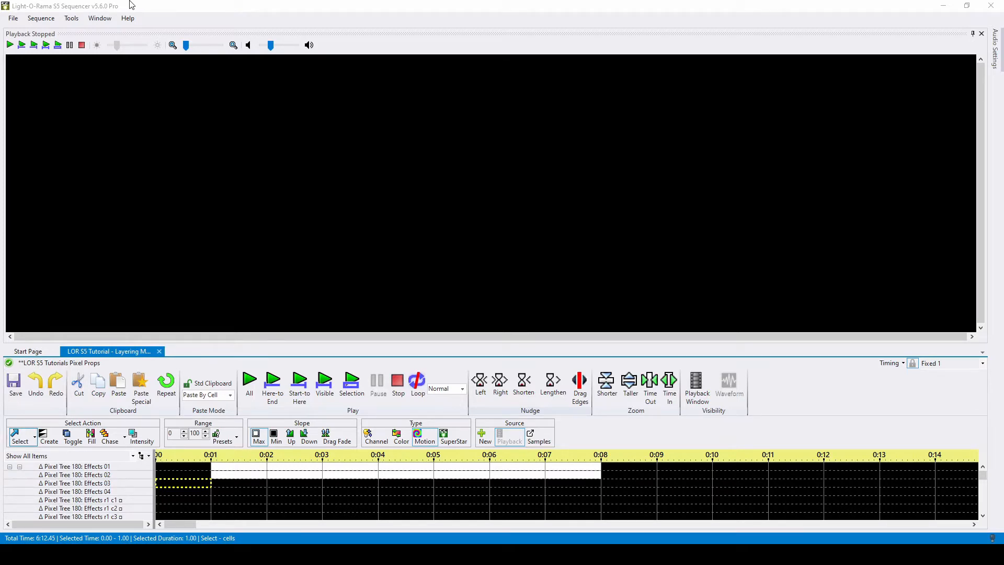
pyautogui.moveTo(193, 269)
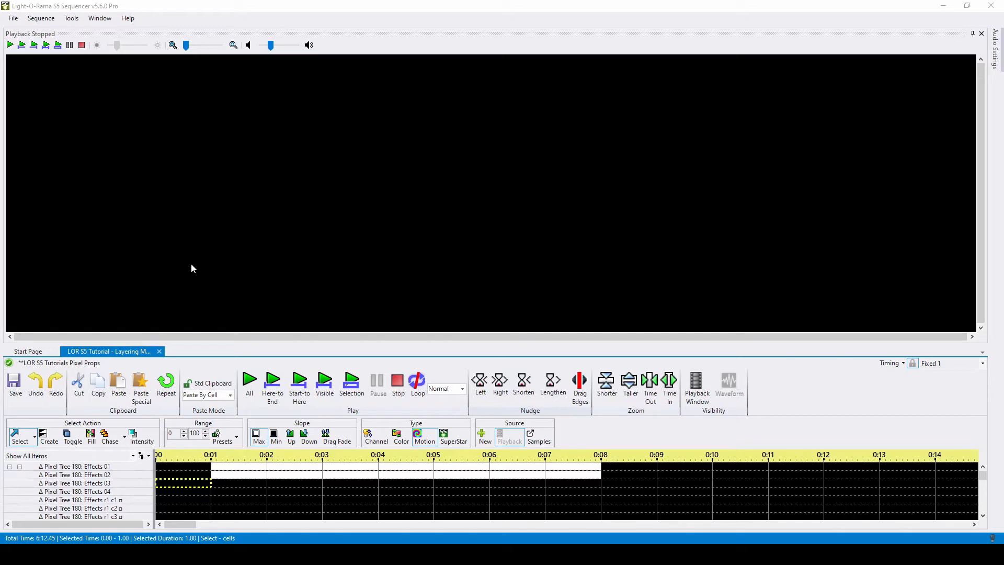
# From the Effects 03 row, open the Add/Modify Motion Effect Rows editor for Pixel Tree 180
pyautogui.click(76, 484)
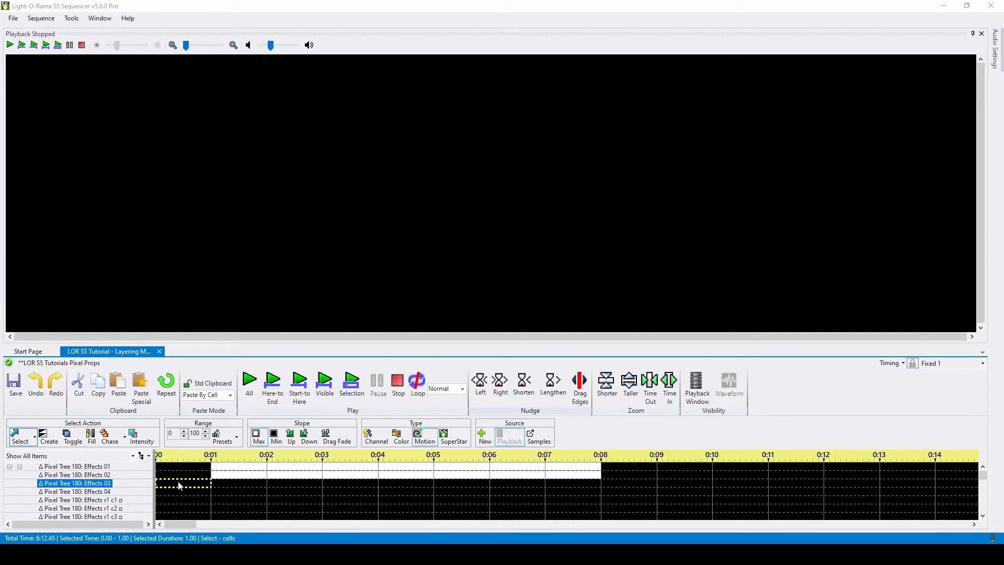
pyautogui.rightClick(62, 475)
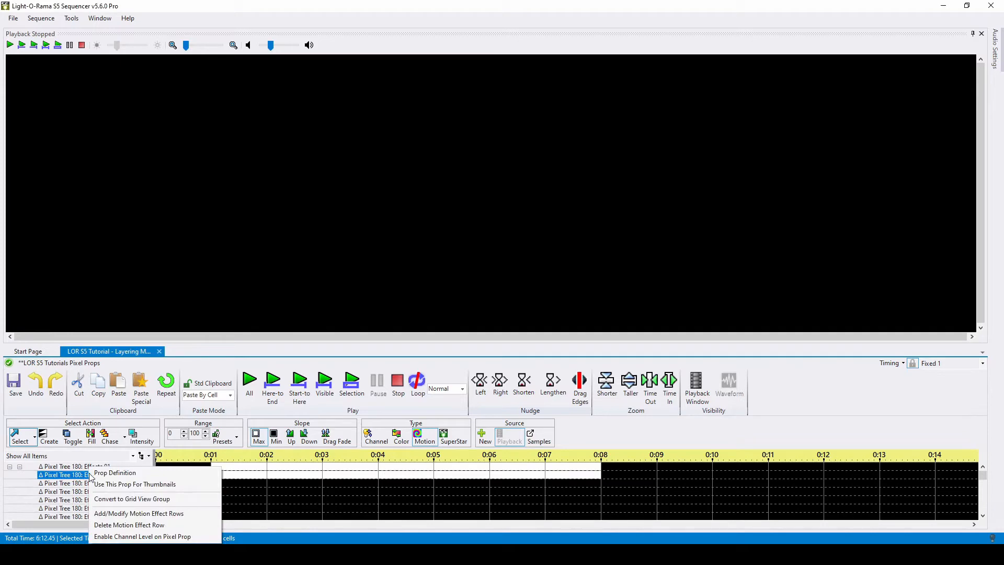
pyautogui.click(138, 513)
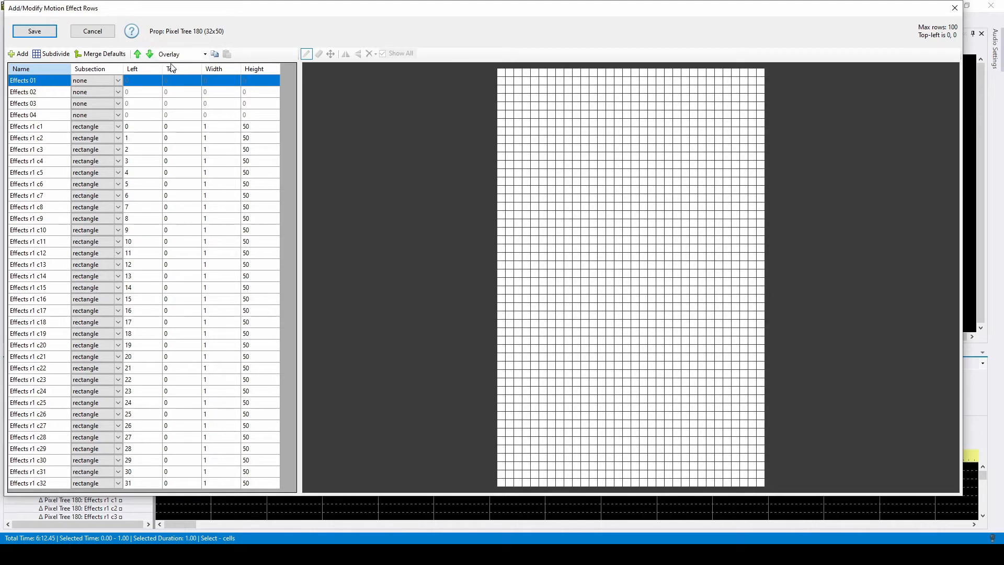
pyautogui.moveTo(167, 66)
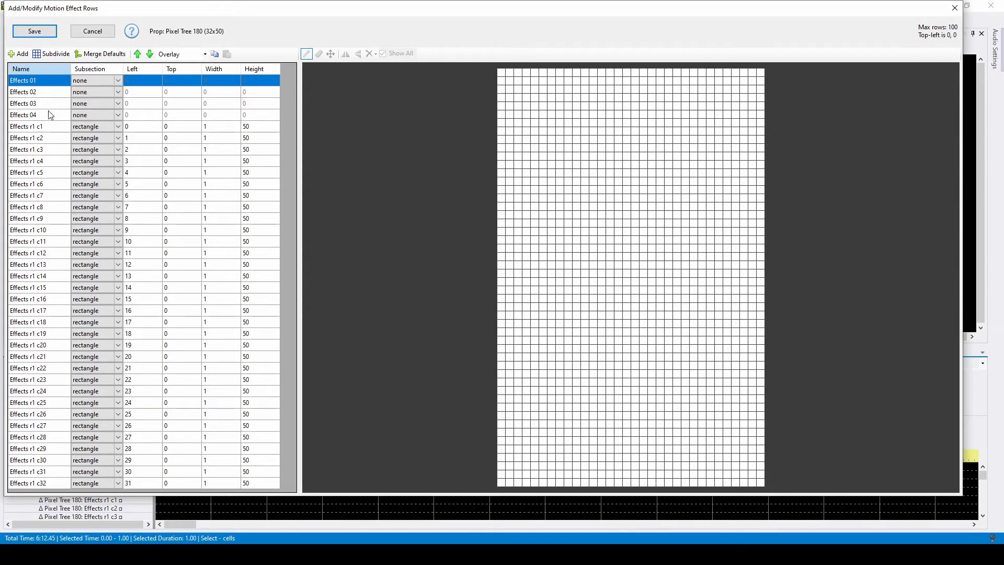
pyautogui.moveTo(50, 81)
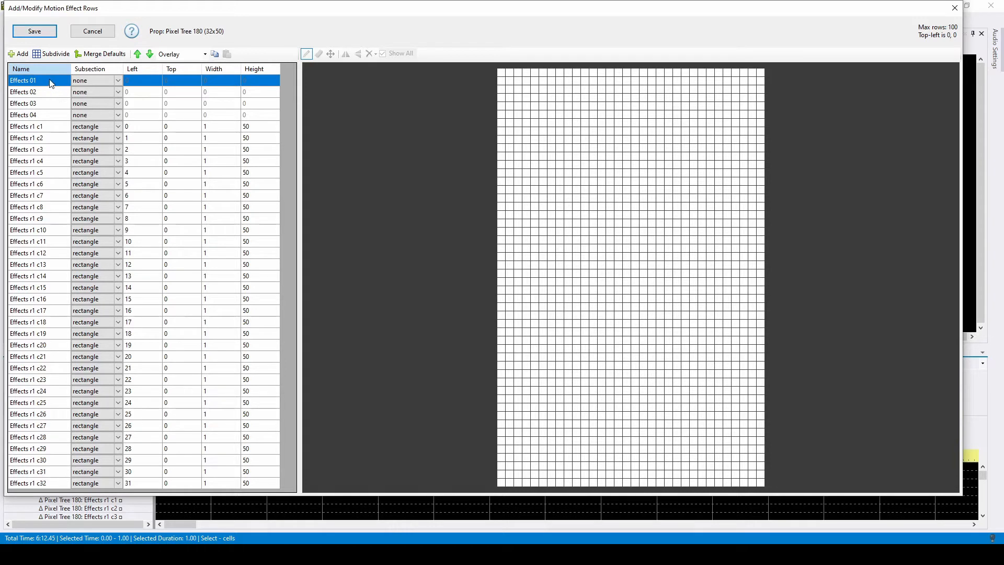
pyautogui.moveTo(50, 95)
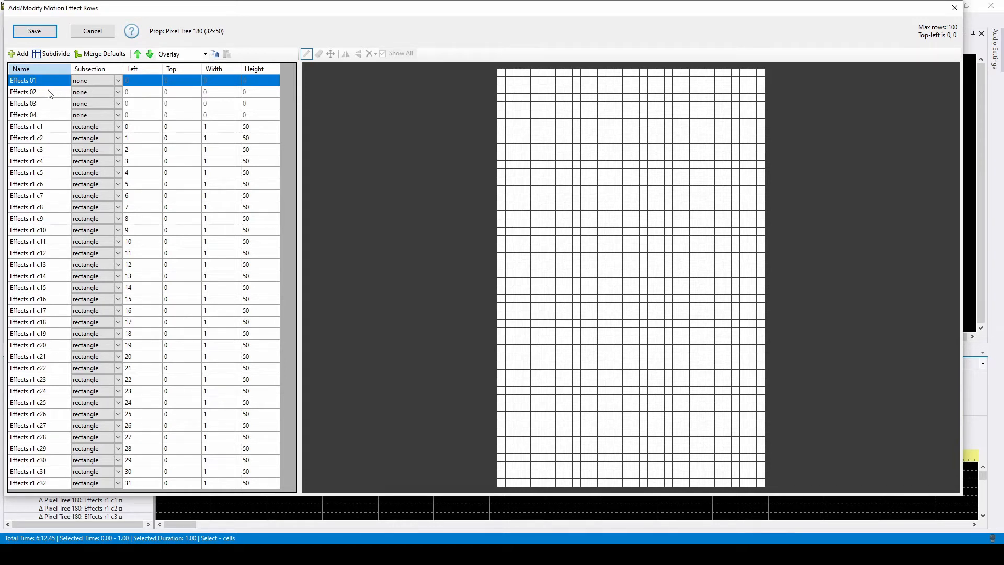
pyautogui.moveTo(58, 119)
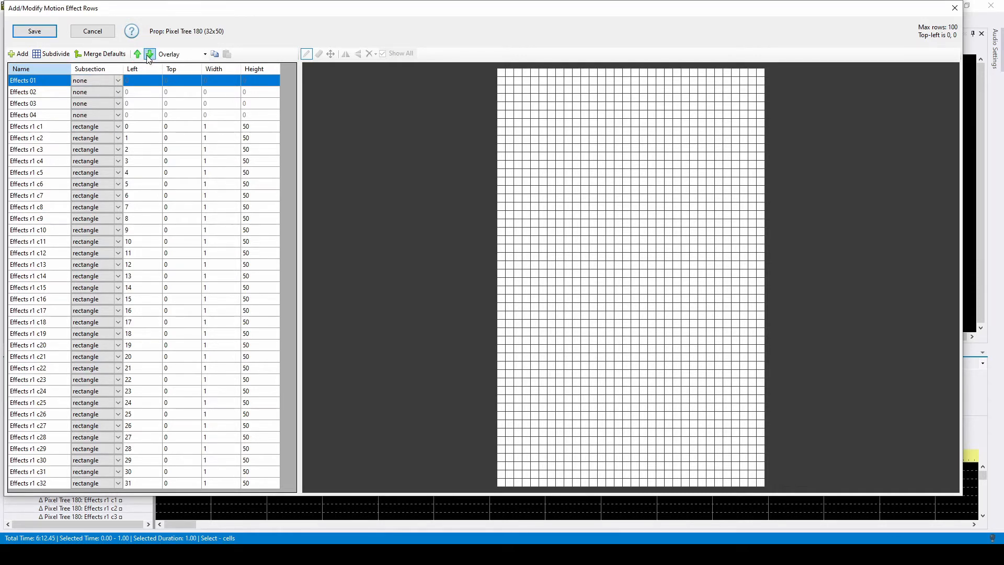
# Move Effects 01 down and back to the top, then switch mixing to Blend and back to Overlay
pyautogui.click(138, 54)
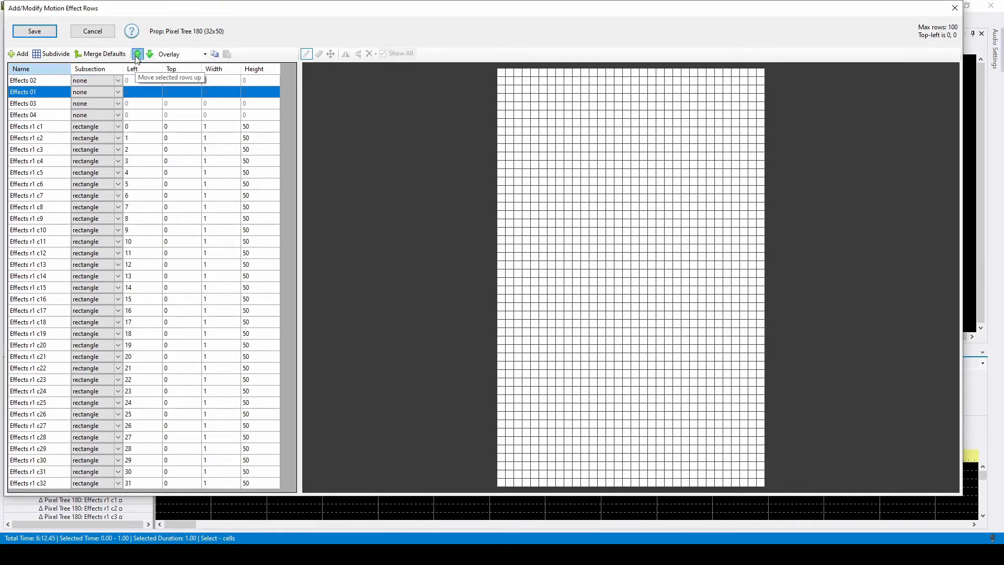
pyautogui.click(139, 54)
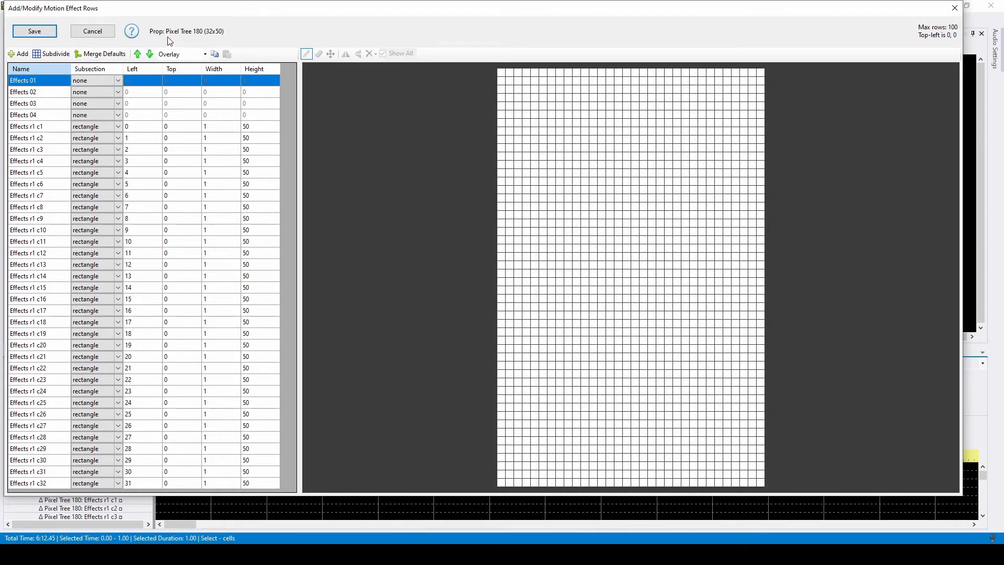
pyautogui.click(204, 54)
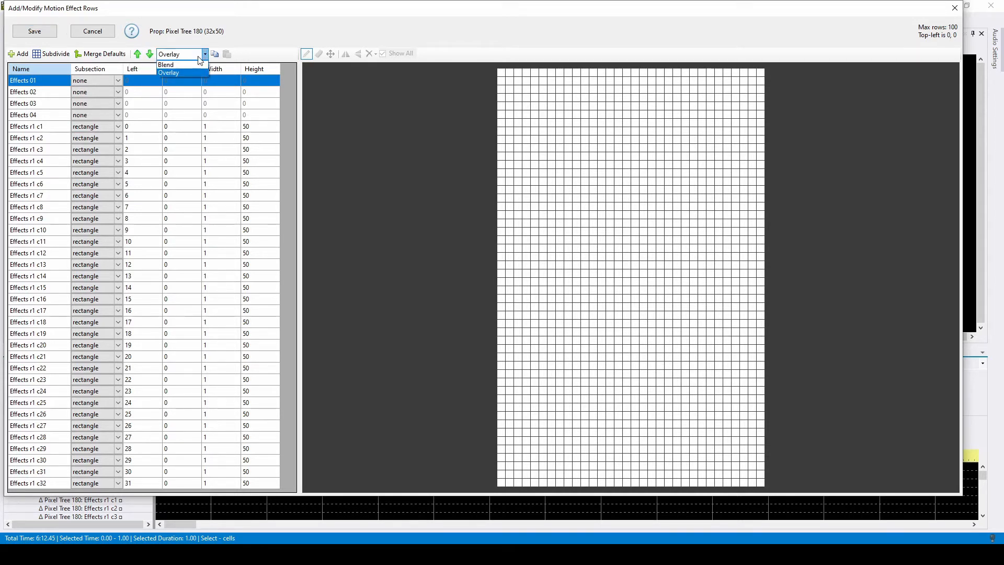
pyautogui.click(166, 65)
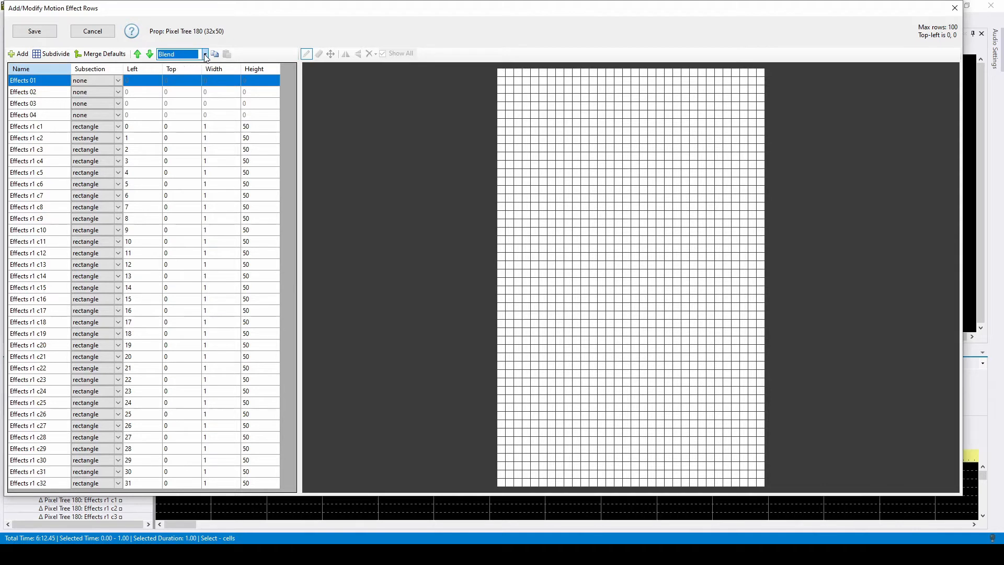
pyautogui.click(204, 54)
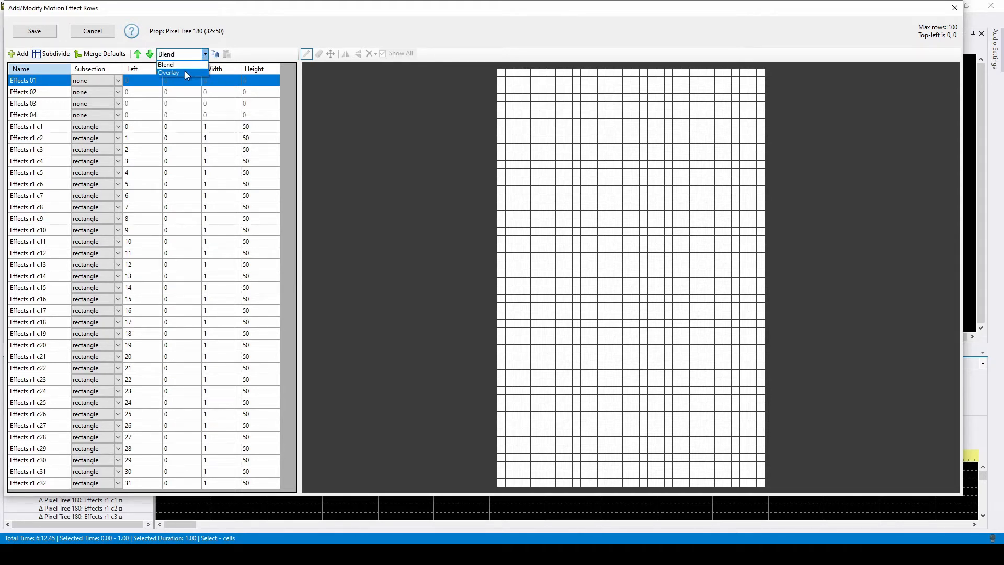
pyautogui.click(168, 73)
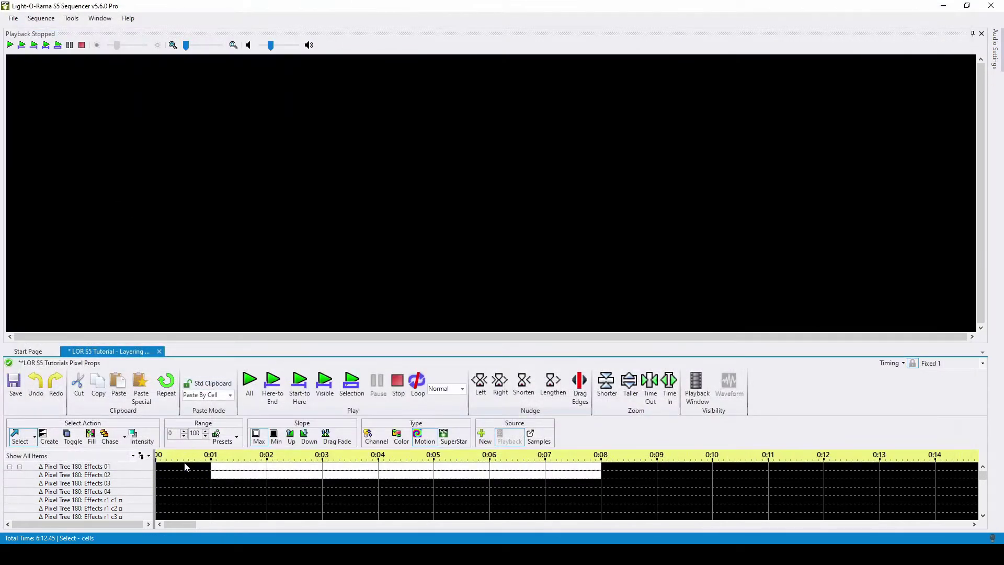
# Preview the Effects 01 spirals and Effects 02 meteors at 0:01, and fill Effects 03 with a 0:01–0:08 effect
pyautogui.click(73, 483)
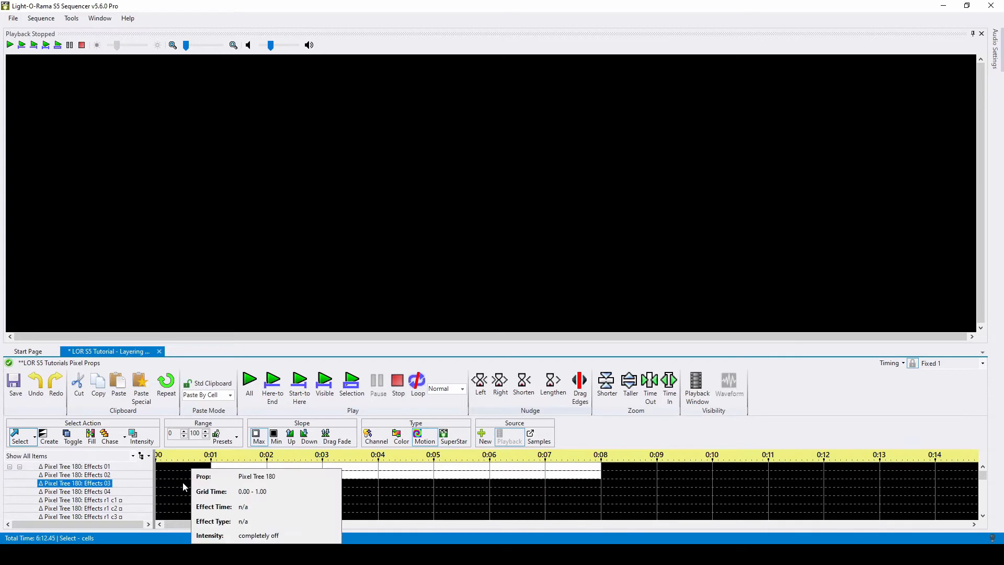
pyautogui.moveTo(149, 486)
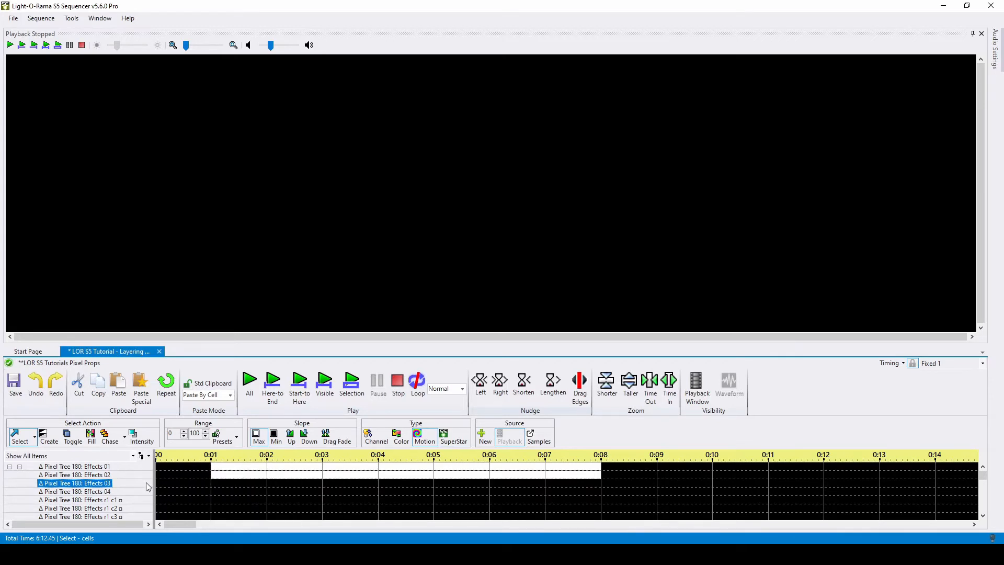
pyautogui.click(236, 466)
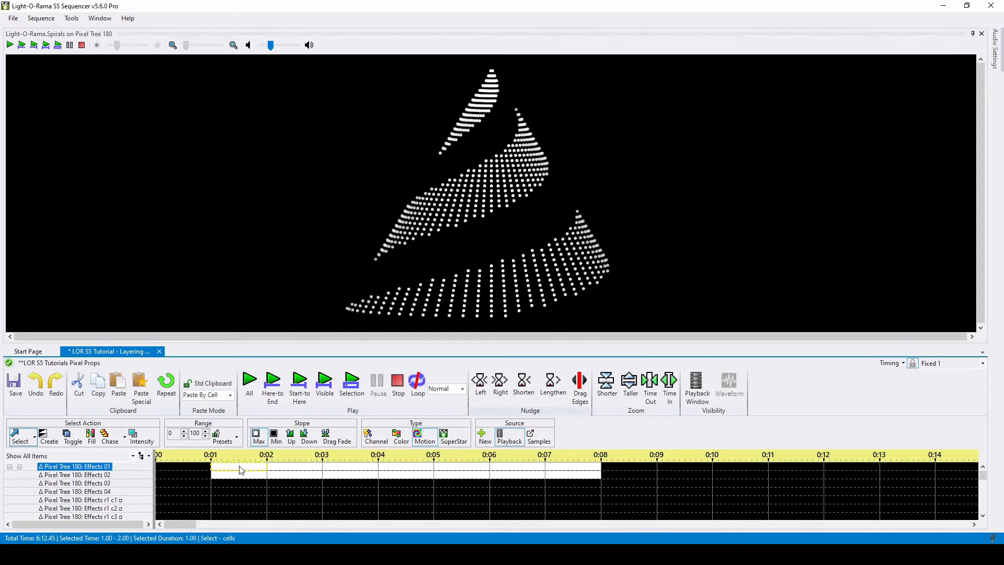
pyautogui.click(74, 474)
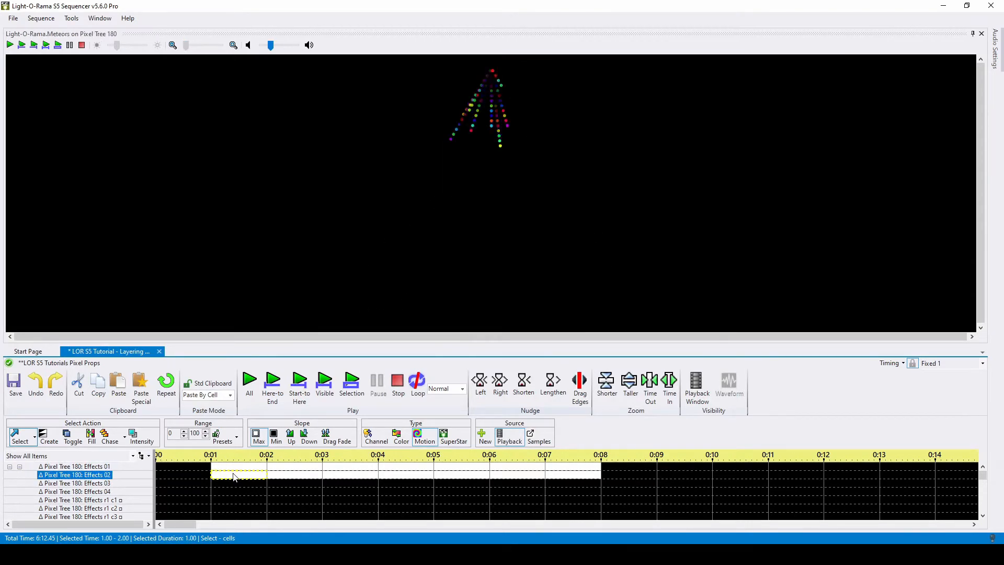
pyautogui.click(73, 466)
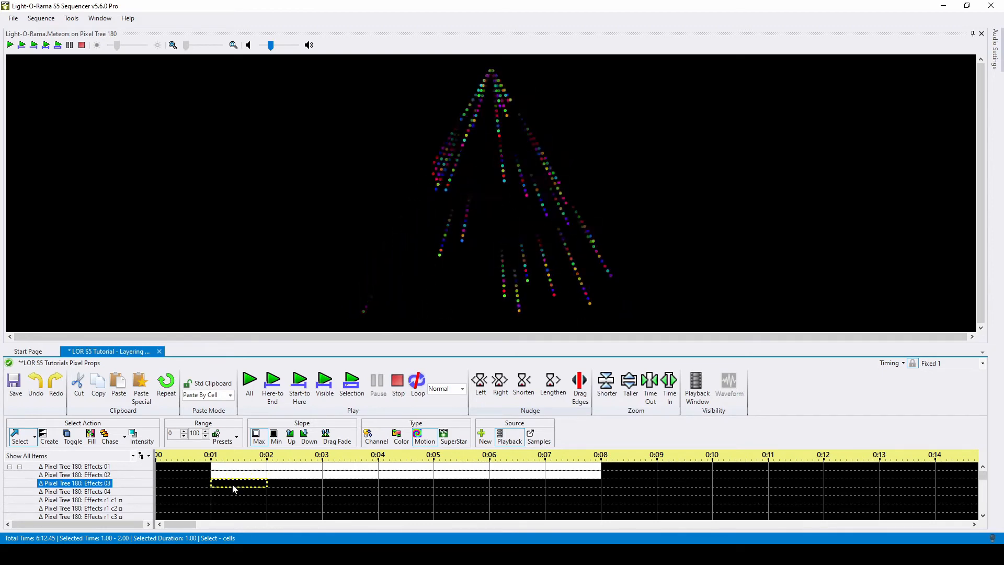
pyautogui.click(273, 380)
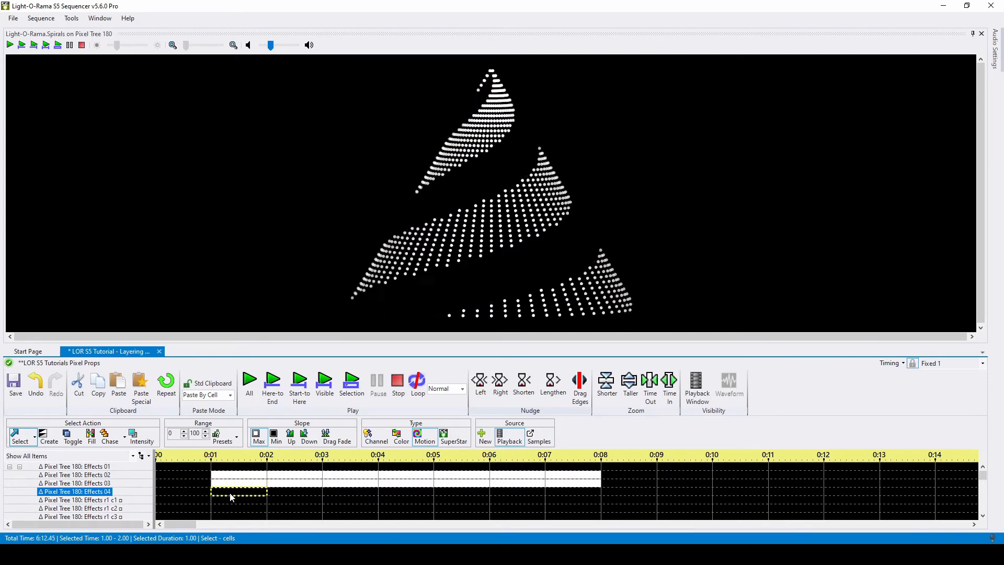
pyautogui.click(250, 379)
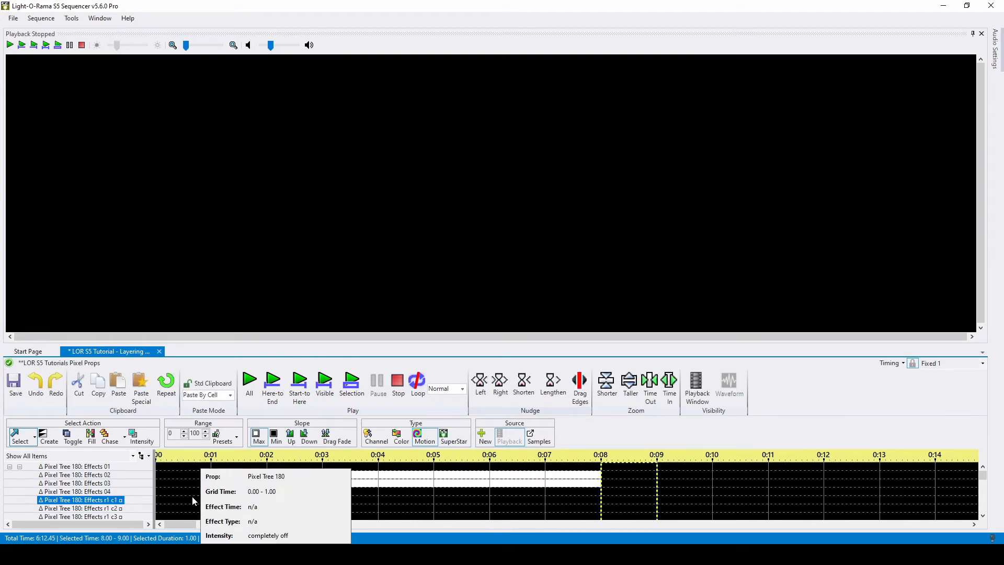
# Select the Effects 03 and 04 rows and scroll the timeline to about 0:16
pyautogui.click(62, 483)
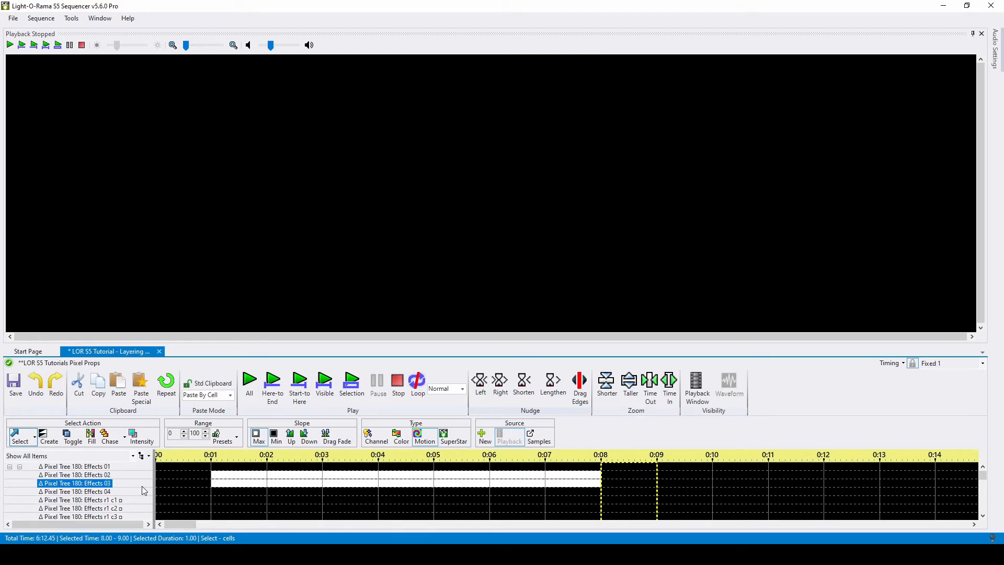
pyautogui.click(74, 492)
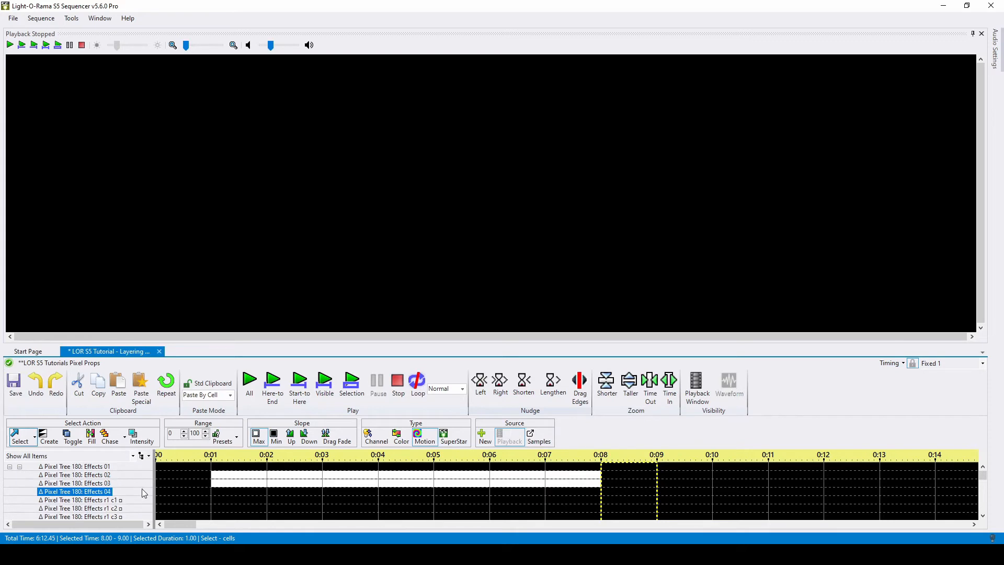
pyautogui.moveTo(173, 525); pyautogui.dragTo(202, 524)
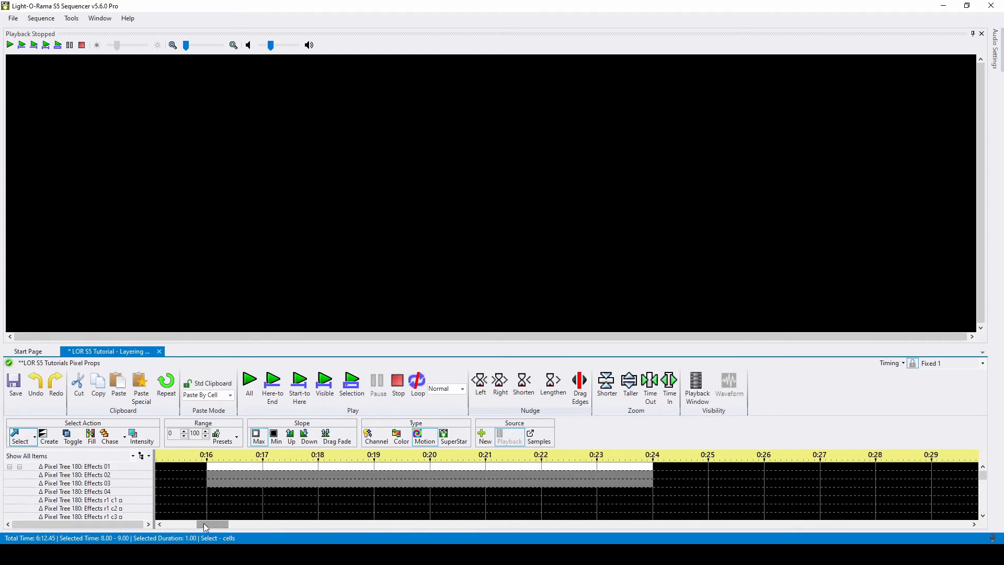
# Select the Effects 03 row and a grid cell, with the view moving to 0:33–0:40
pyautogui.click(75, 483)
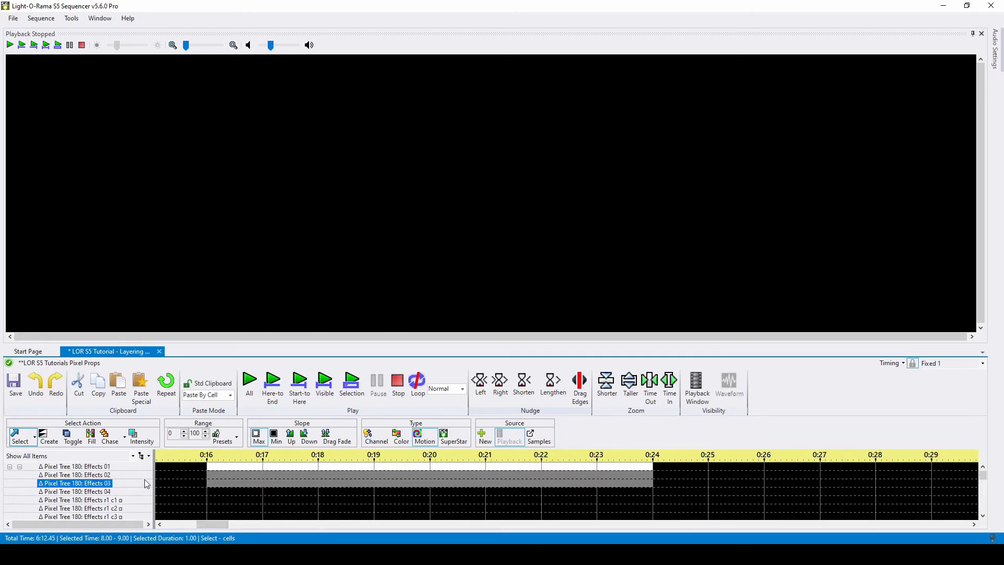
pyautogui.moveTo(195, 487)
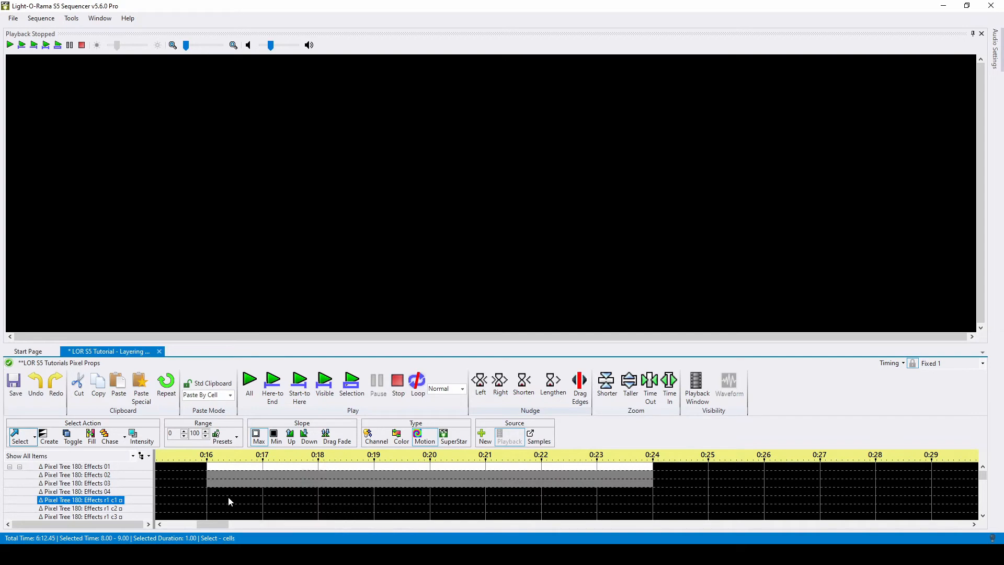
pyautogui.click(250, 381)
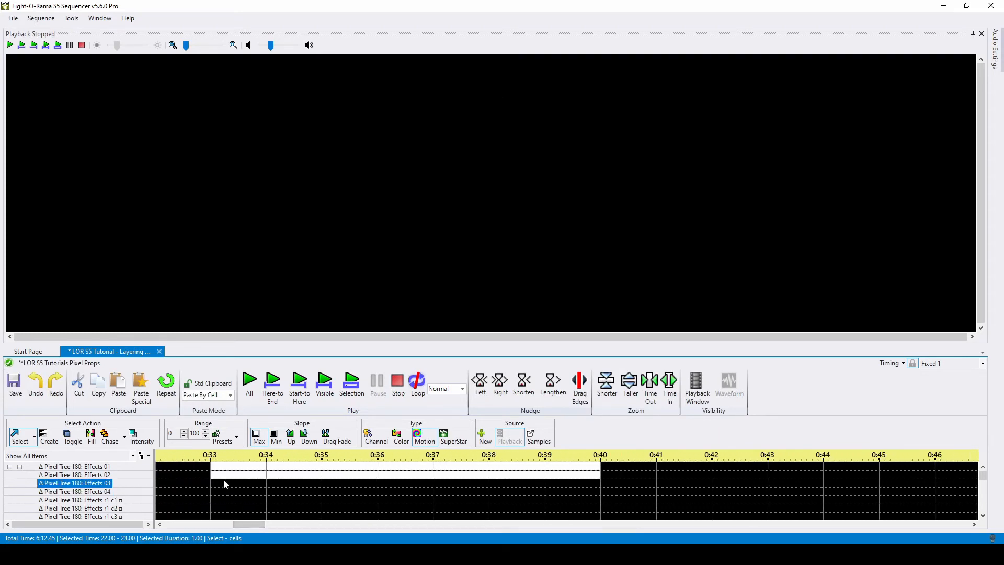
# Preview the red Effects 02 StraightLines at 0:33, then select the 0:33–0:40 Effects 01 effect
pyautogui.click(237, 466)
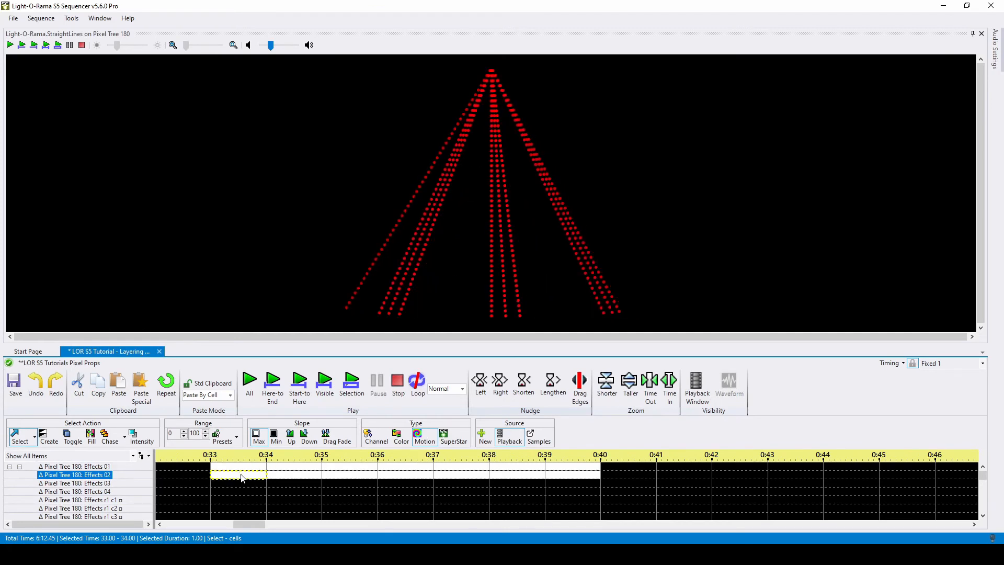
pyautogui.click(237, 486)
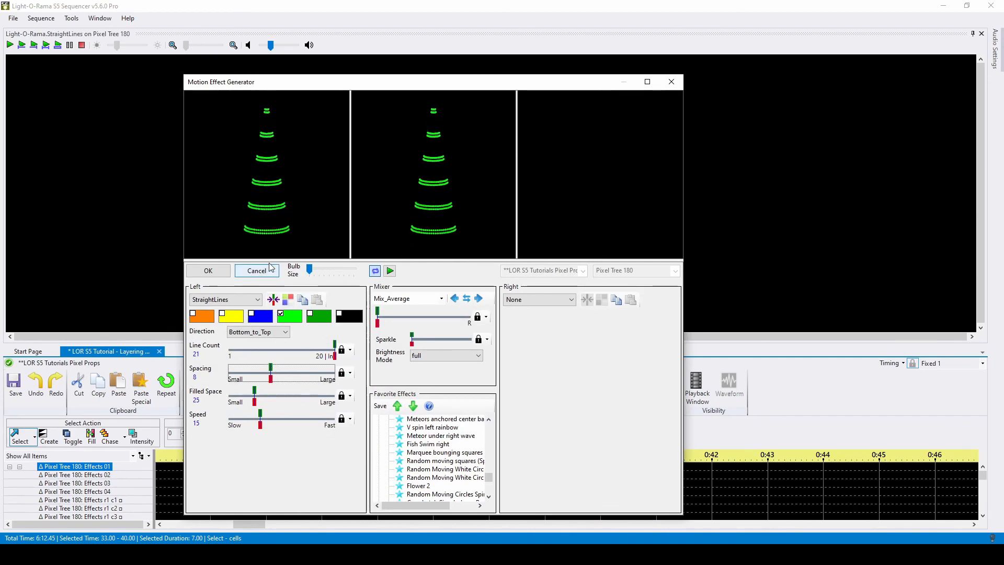
# Cancel the Motion Effect Generator, keeping the green StraightLines effect on Effects 01 unchanged
pyautogui.click(208, 270)
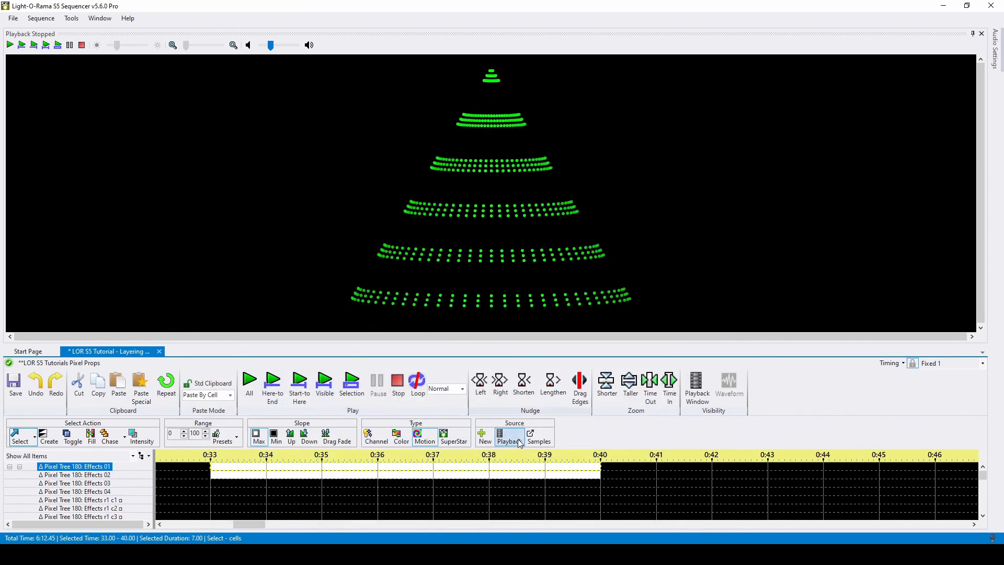